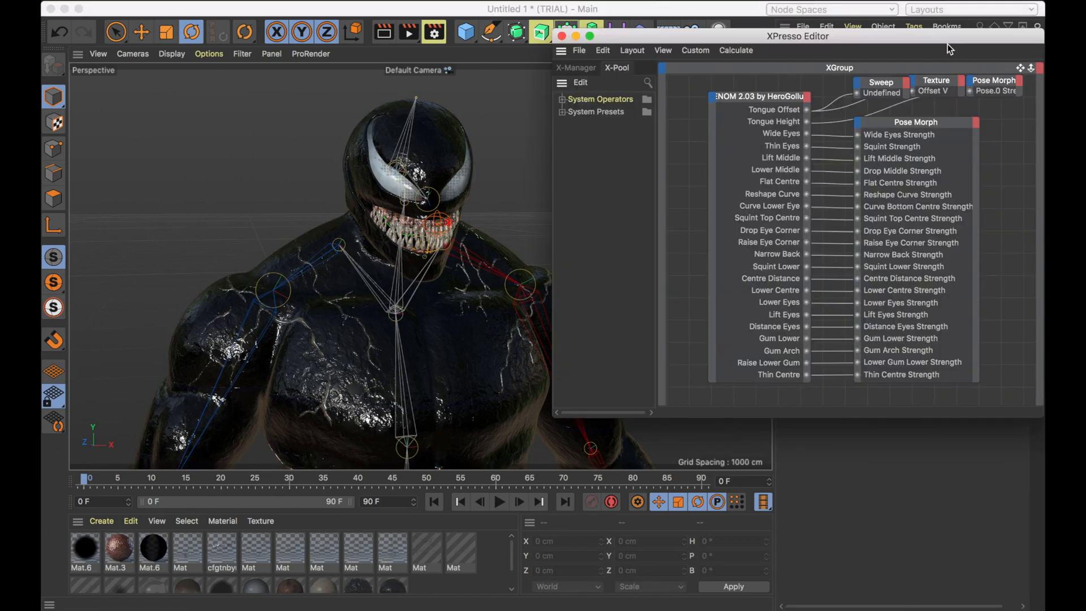
Add a Scale . [2] X input port to the XPresso Sweep node via Object Properties > Scale.
click(872, 81)
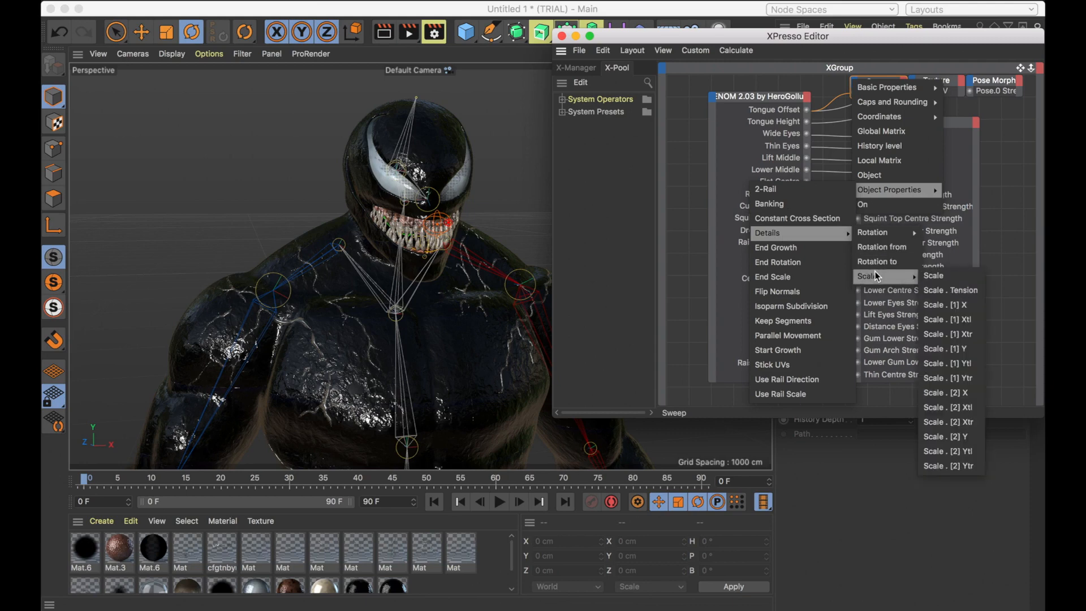
mouse_move(952, 392)
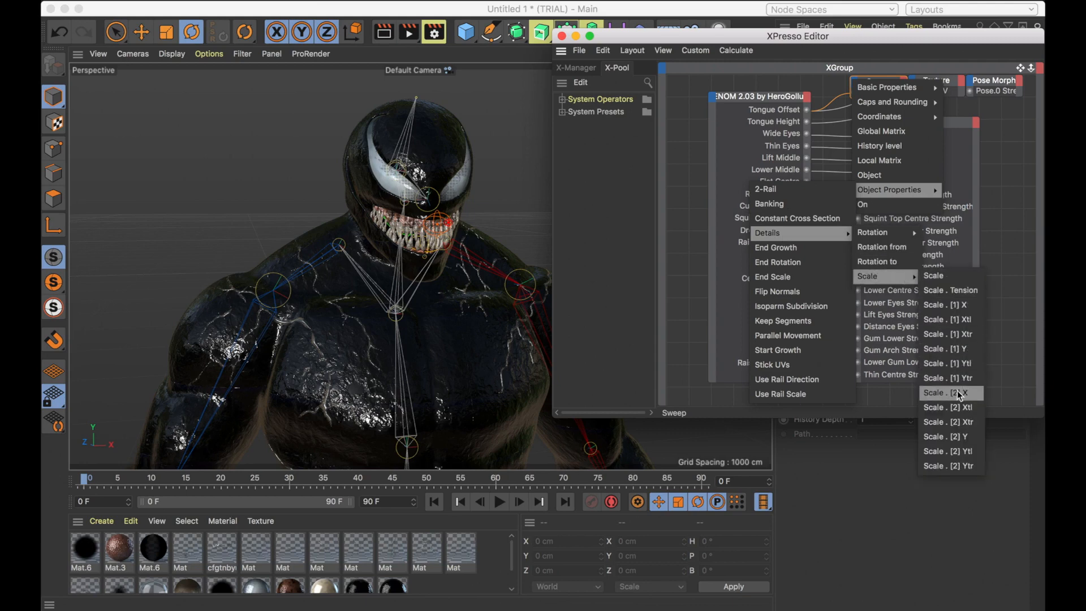
click(950, 392)
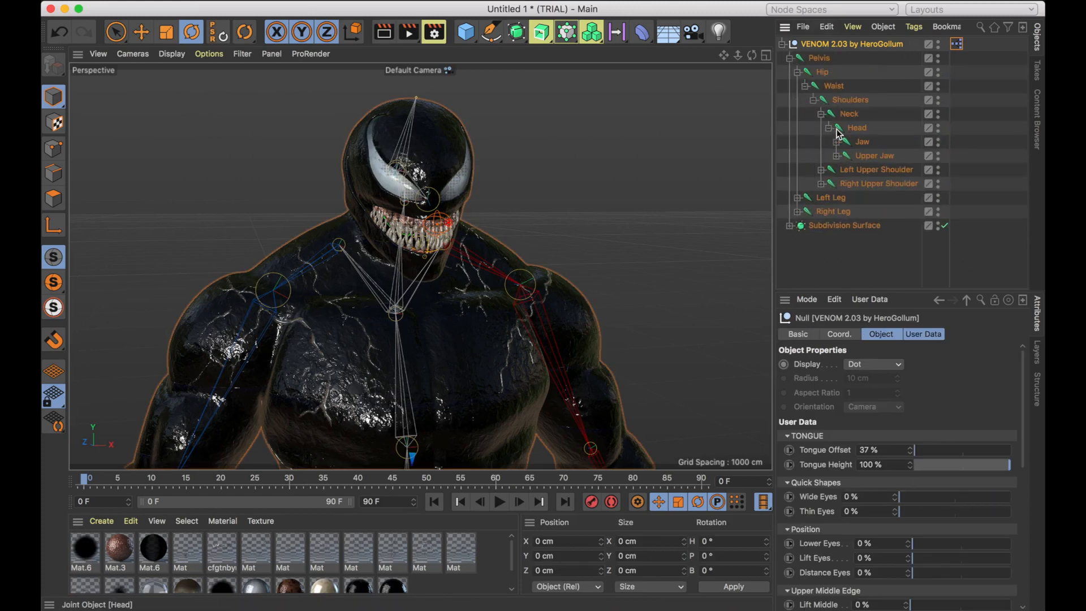
Raise the VENOM rig's Tongue Offset slider to 59% so the tongue extends further out.
drag(914, 449, 953, 449)
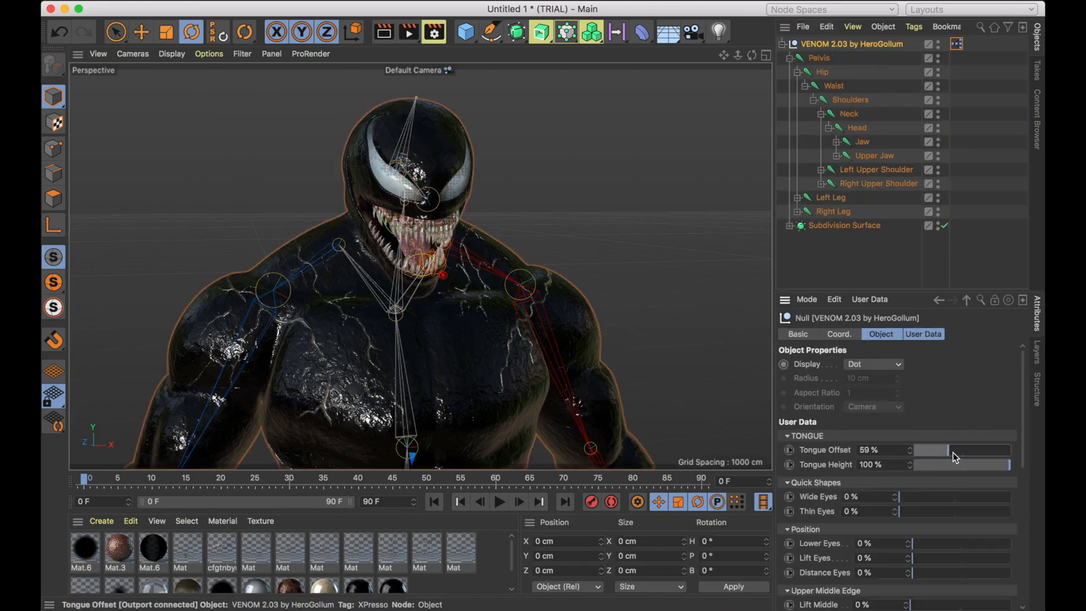